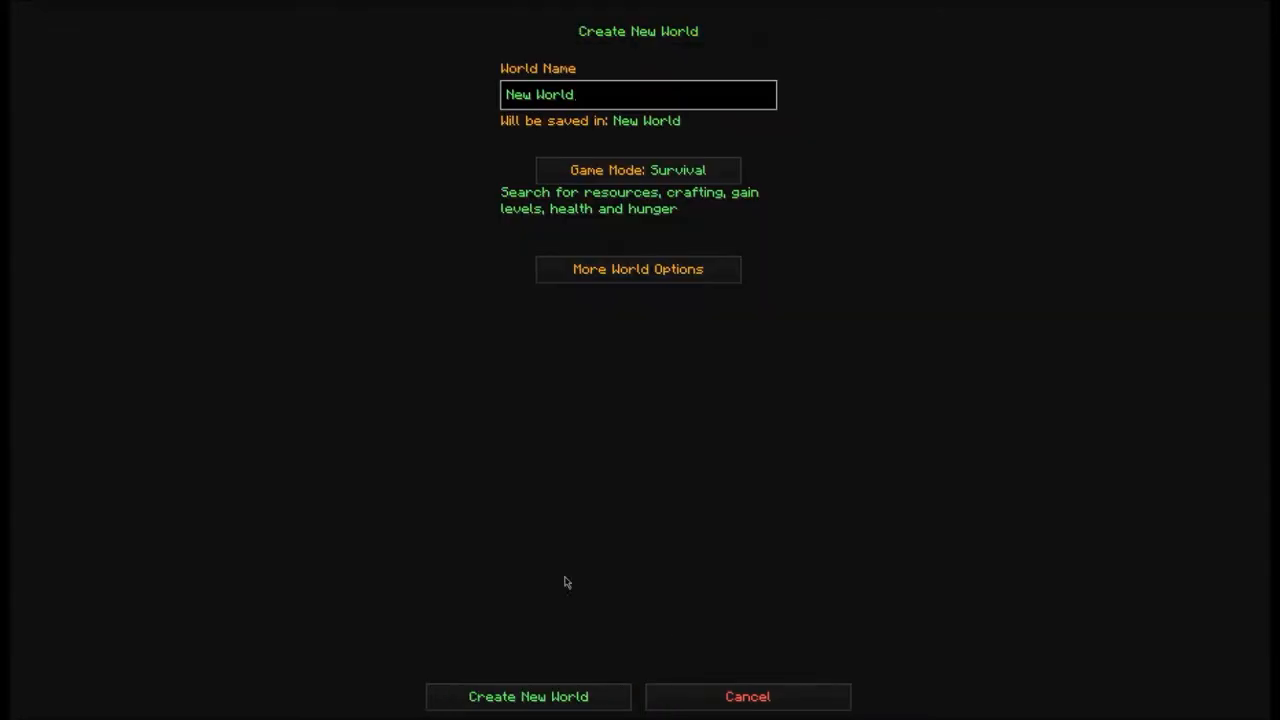
pyautogui.moveTo(630, 142)
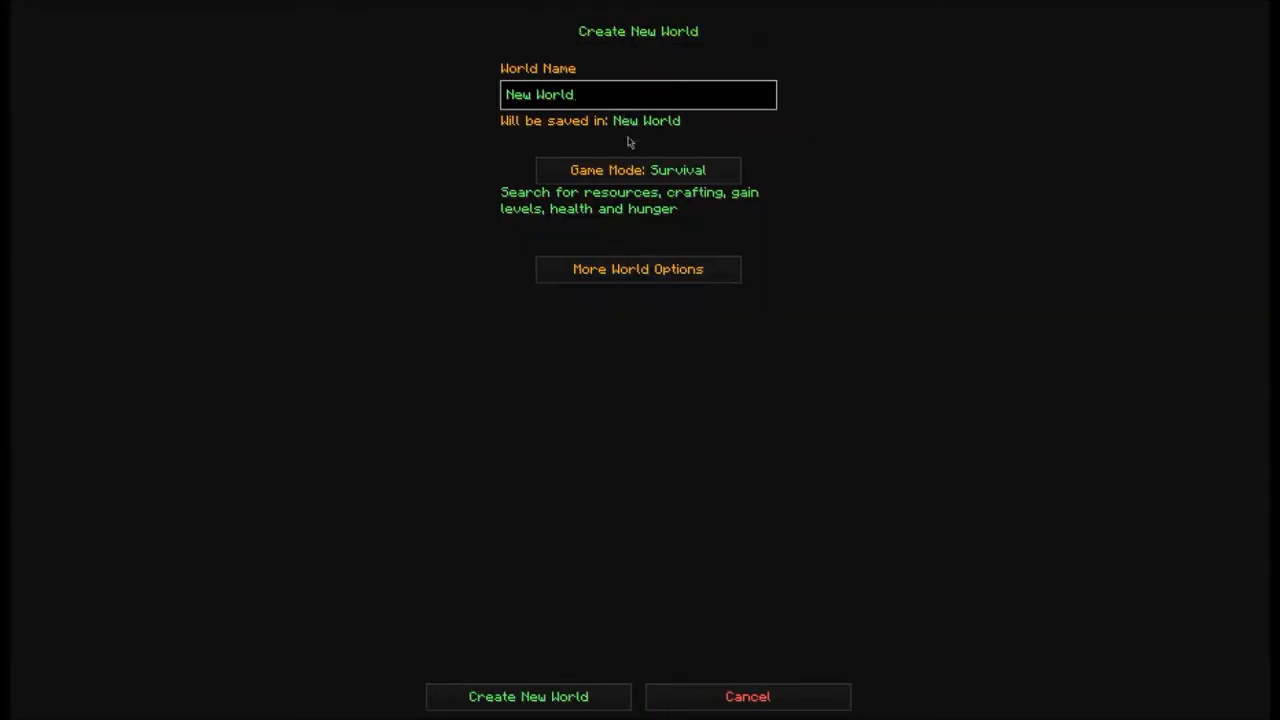
# Choose Creative game mode, turn Generate Structures off, and set World Type to Superflat.
pyautogui.click(637, 169)
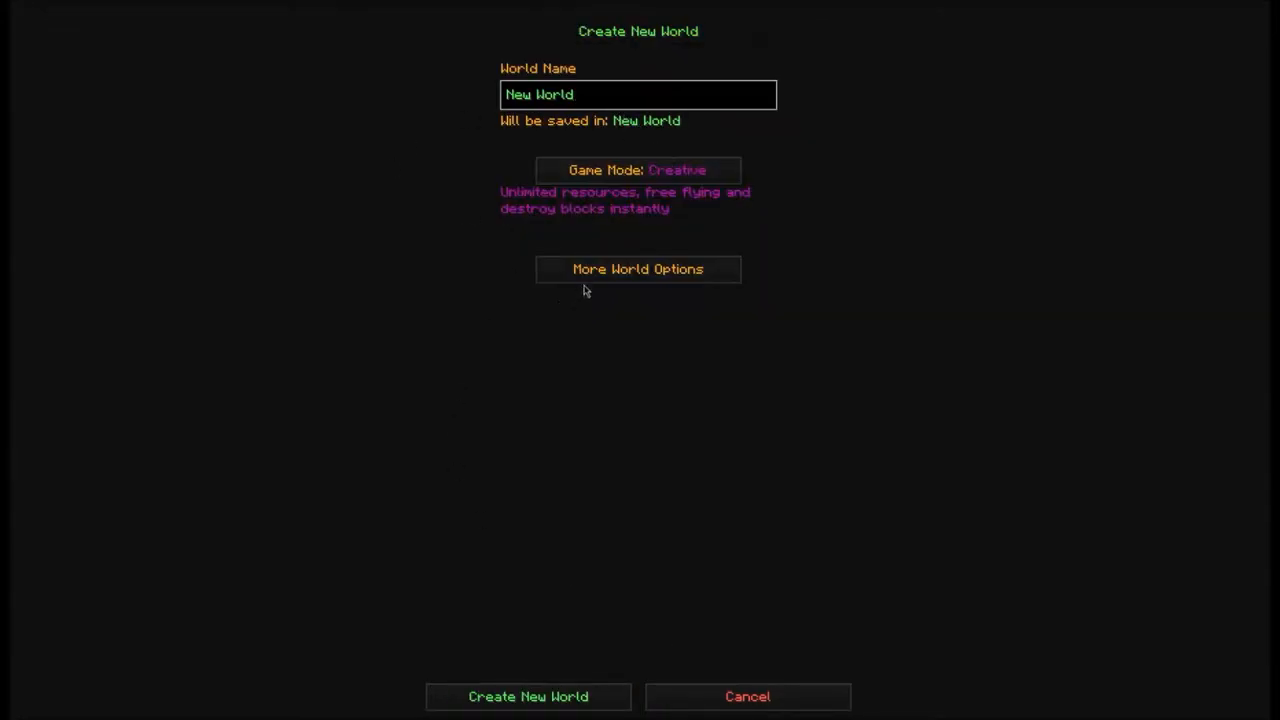
pyautogui.click(637, 269)
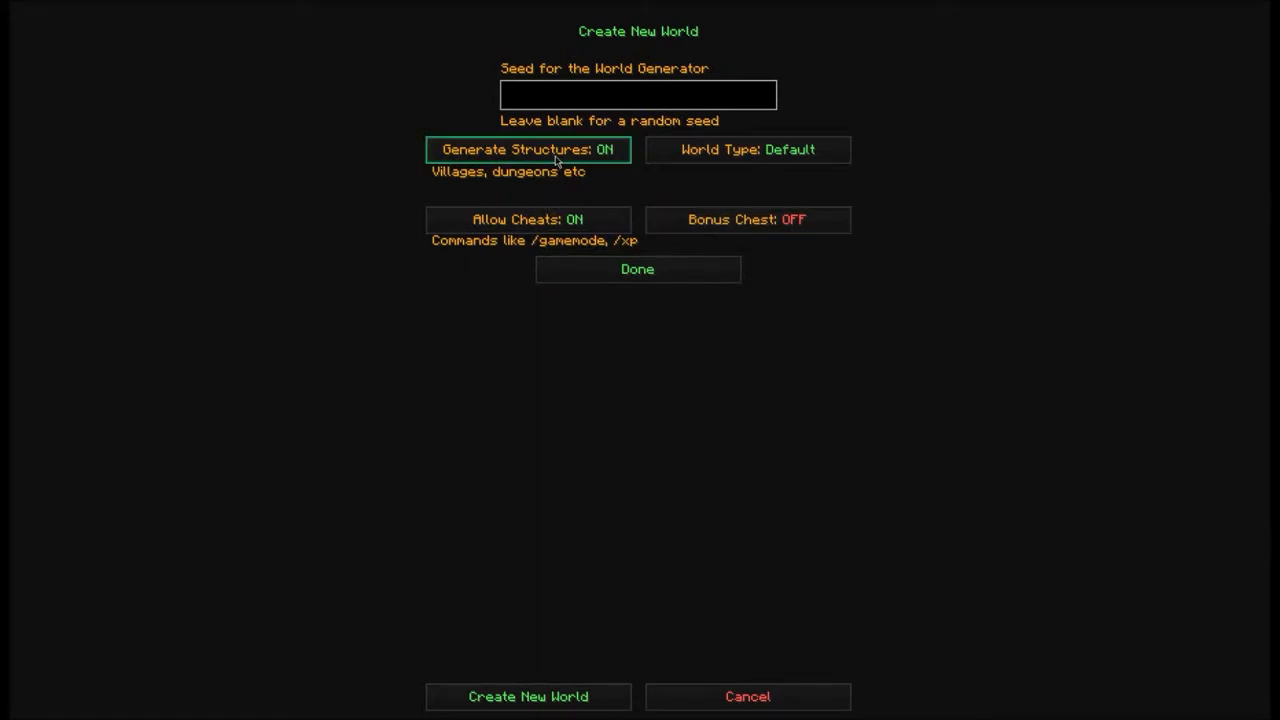
pyautogui.click(528, 149)
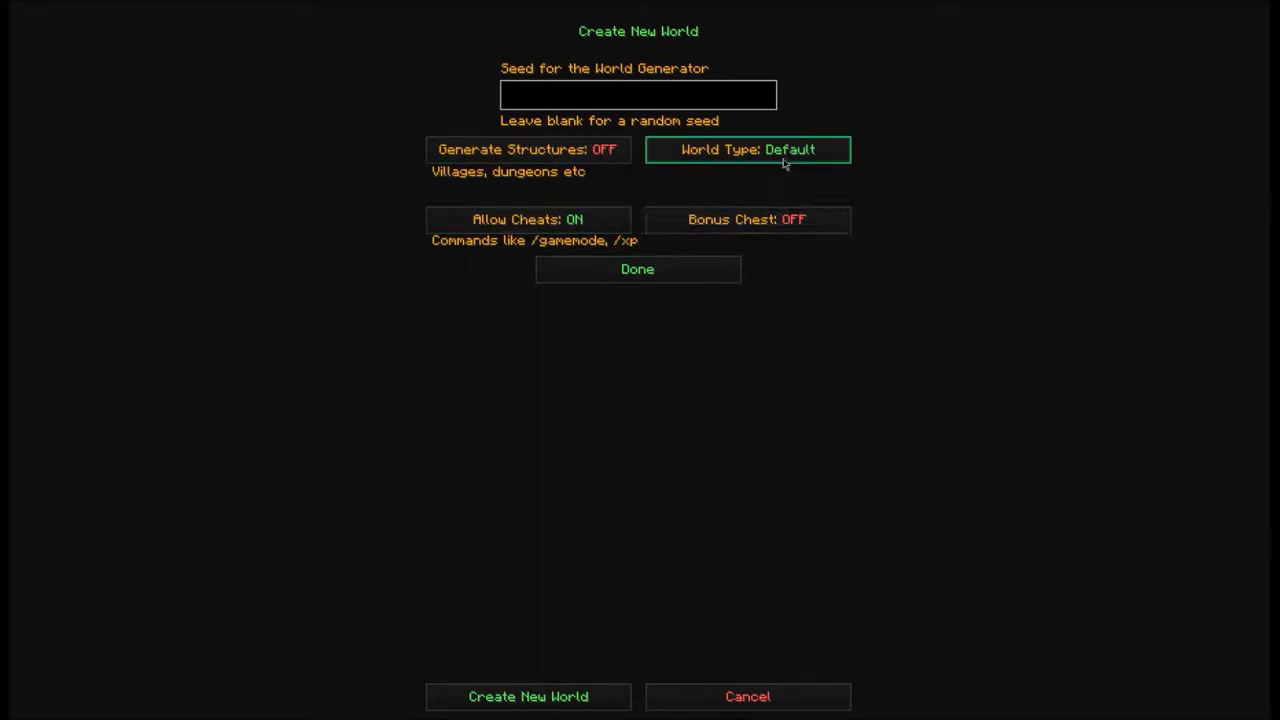
pyautogui.click(747, 149)
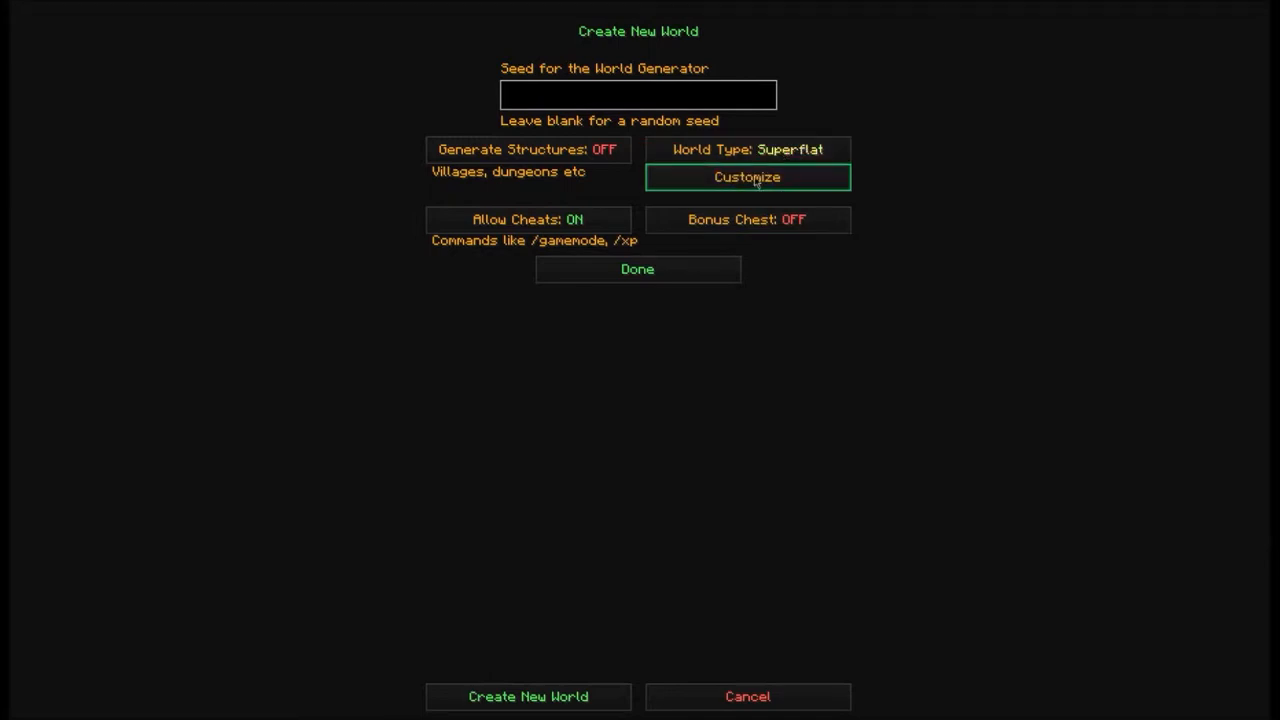
# Replace the superflat preset string with '3;minecraft:air' for an air-only layer.
pyautogui.click(747, 177)
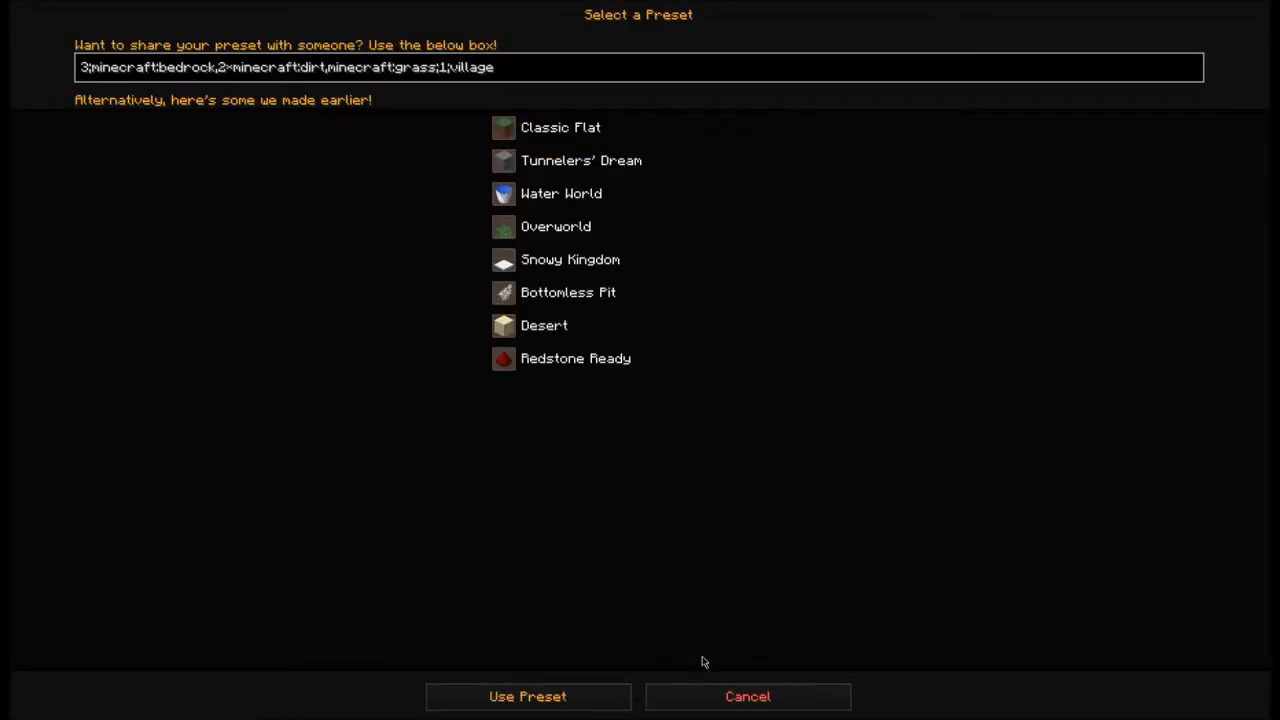
pyautogui.moveTo(692, 502)
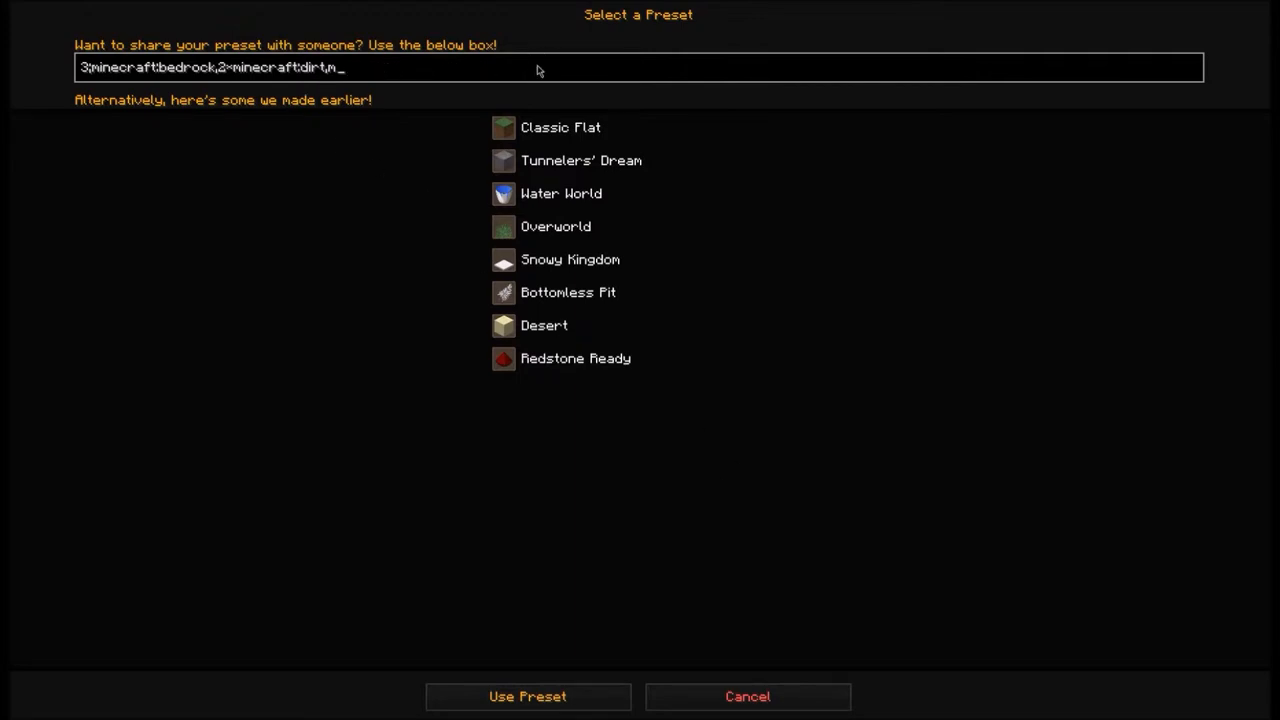
pyautogui.press('backspace')
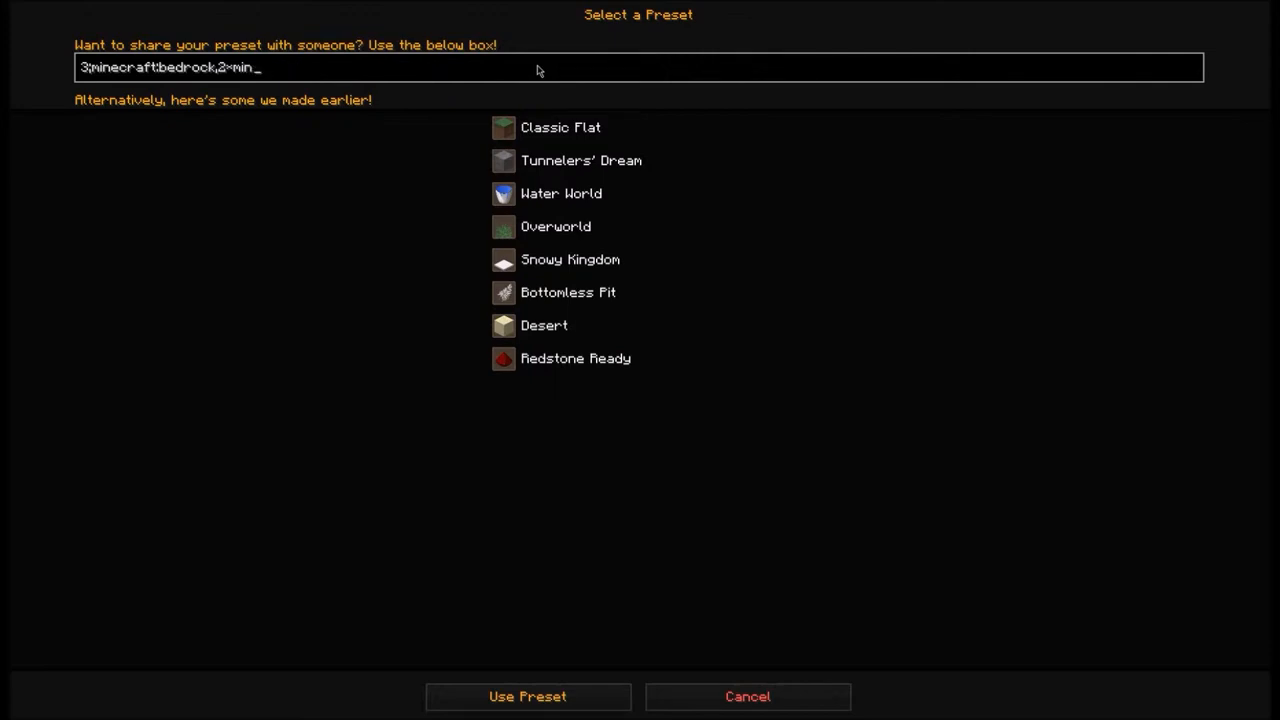
pyautogui.press('BackSpace')
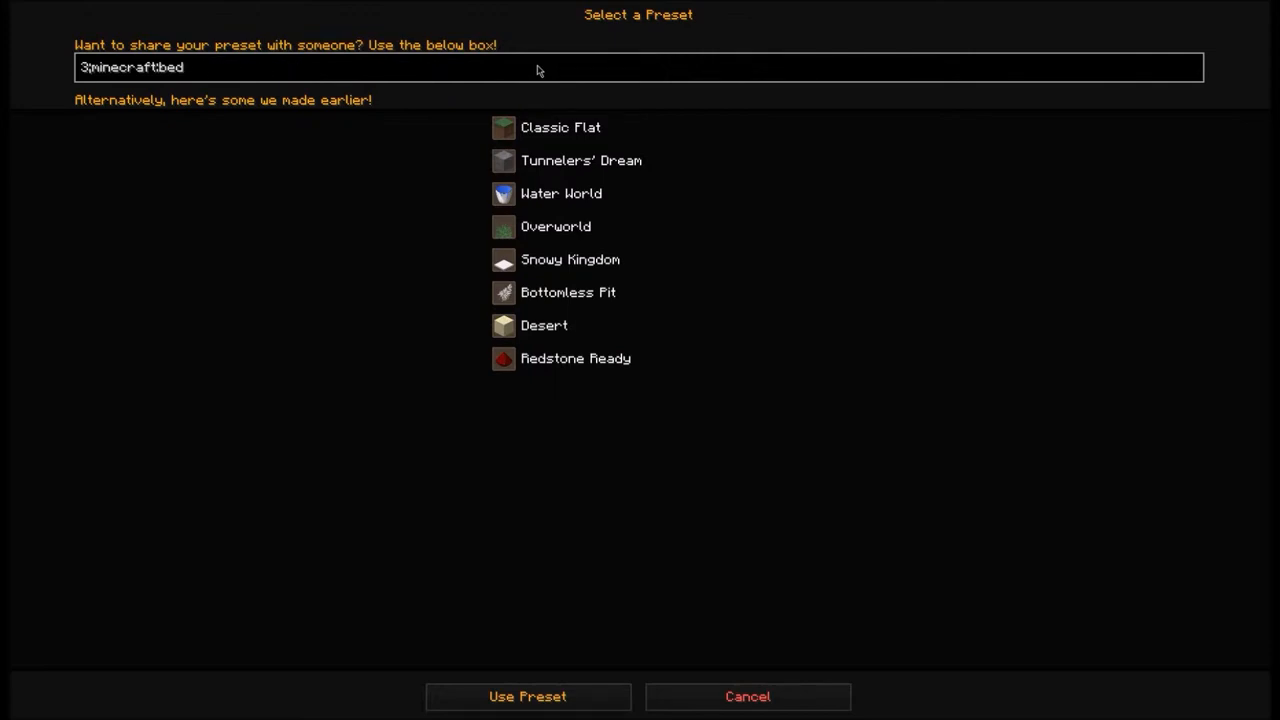
pyautogui.press('BackSpace')
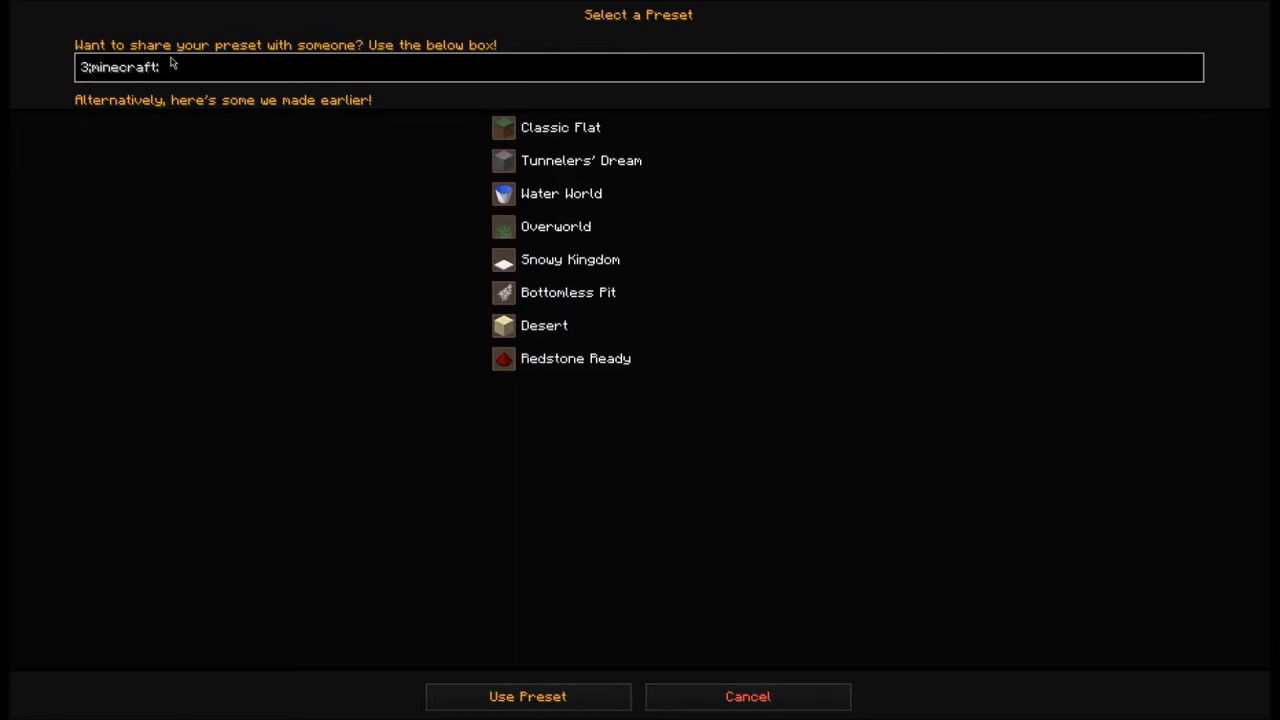
pyautogui.write('air')
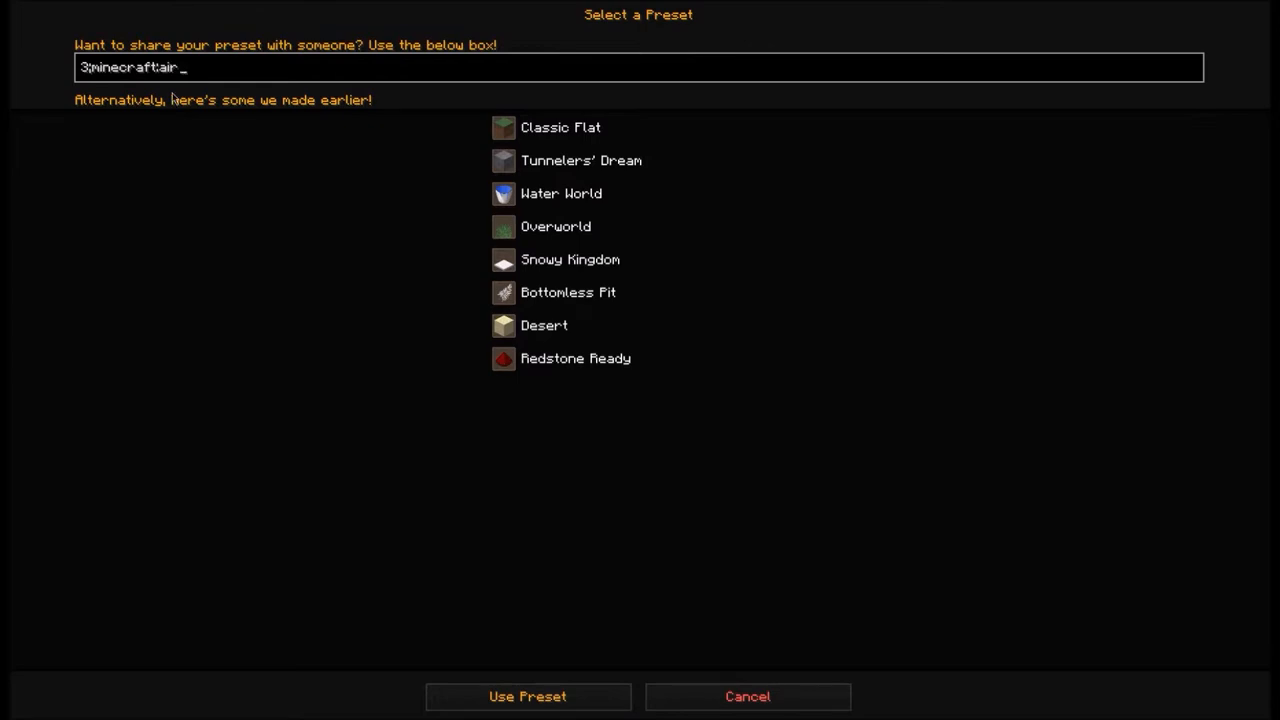
pyautogui.moveTo(89, 78)
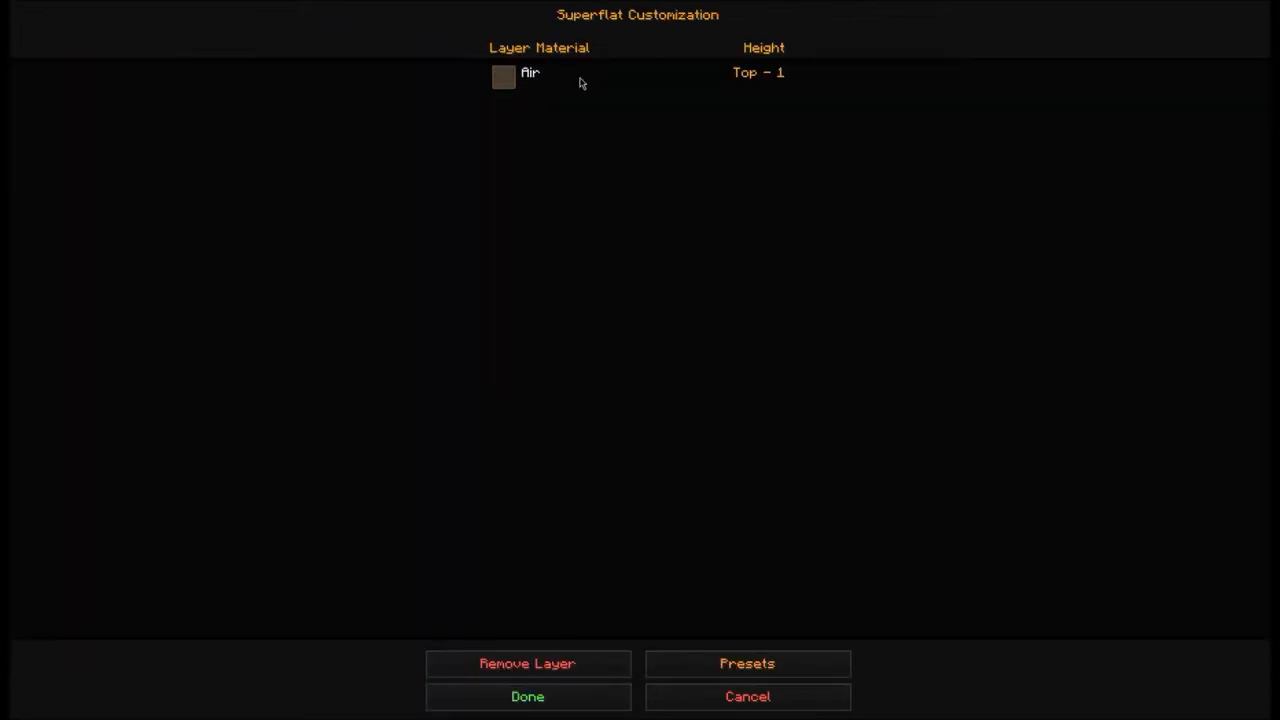
# Confirm the air-only superflat customization and create the new world.
pyautogui.click(527, 696)
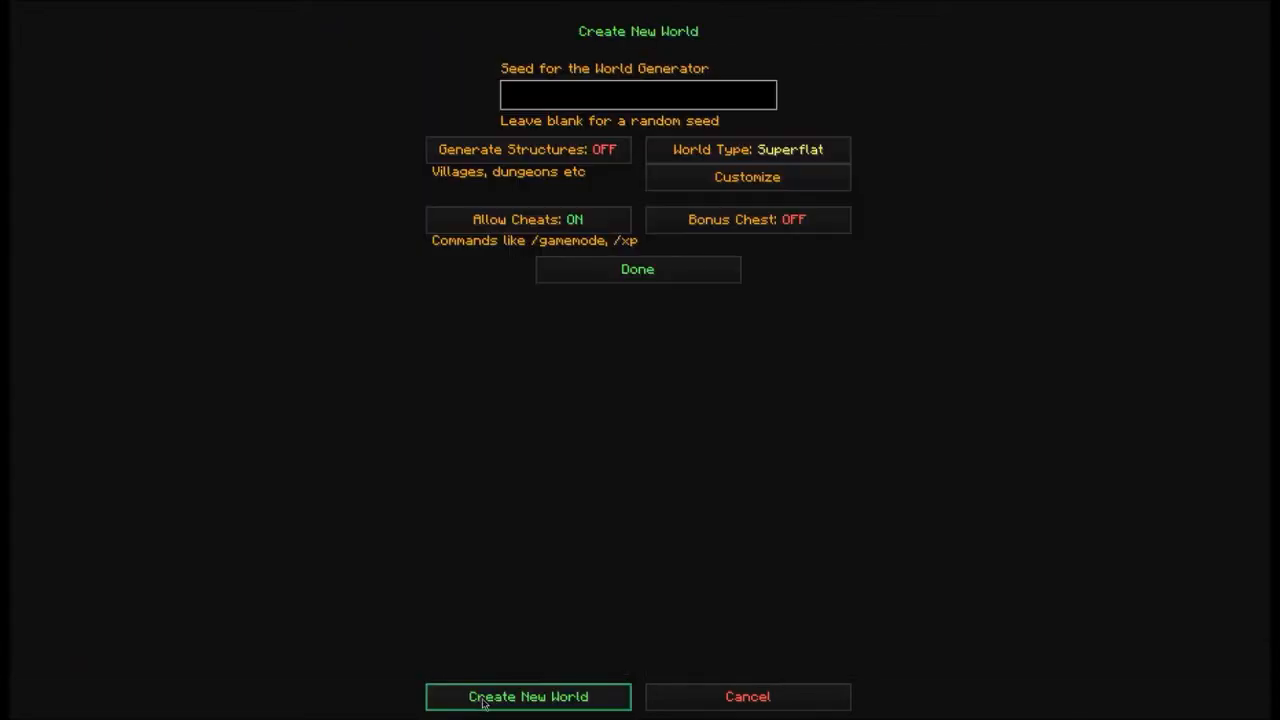
pyautogui.click(528, 696)
pyautogui.write('/')
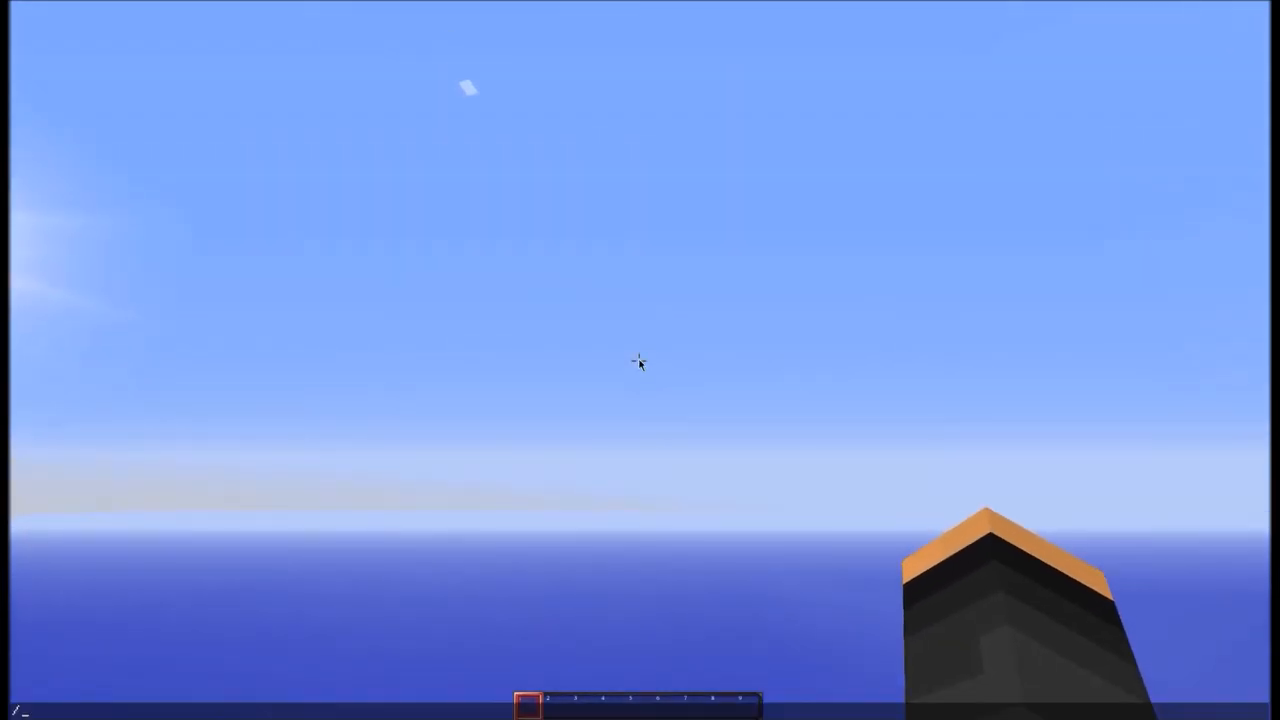
# Teleport player criticaldiamonds to height 50 with /tp ~ 50 ~.
pyautogui.write('to')
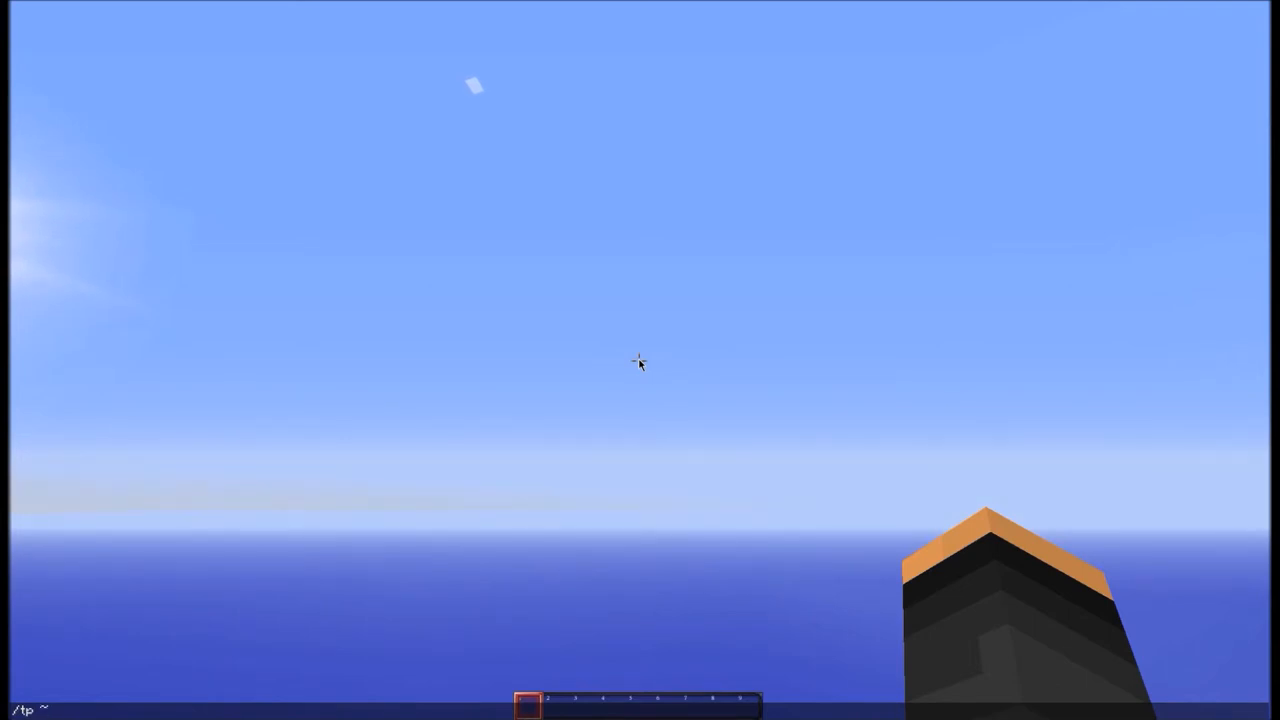
pyautogui.write('criticaldiamonds')
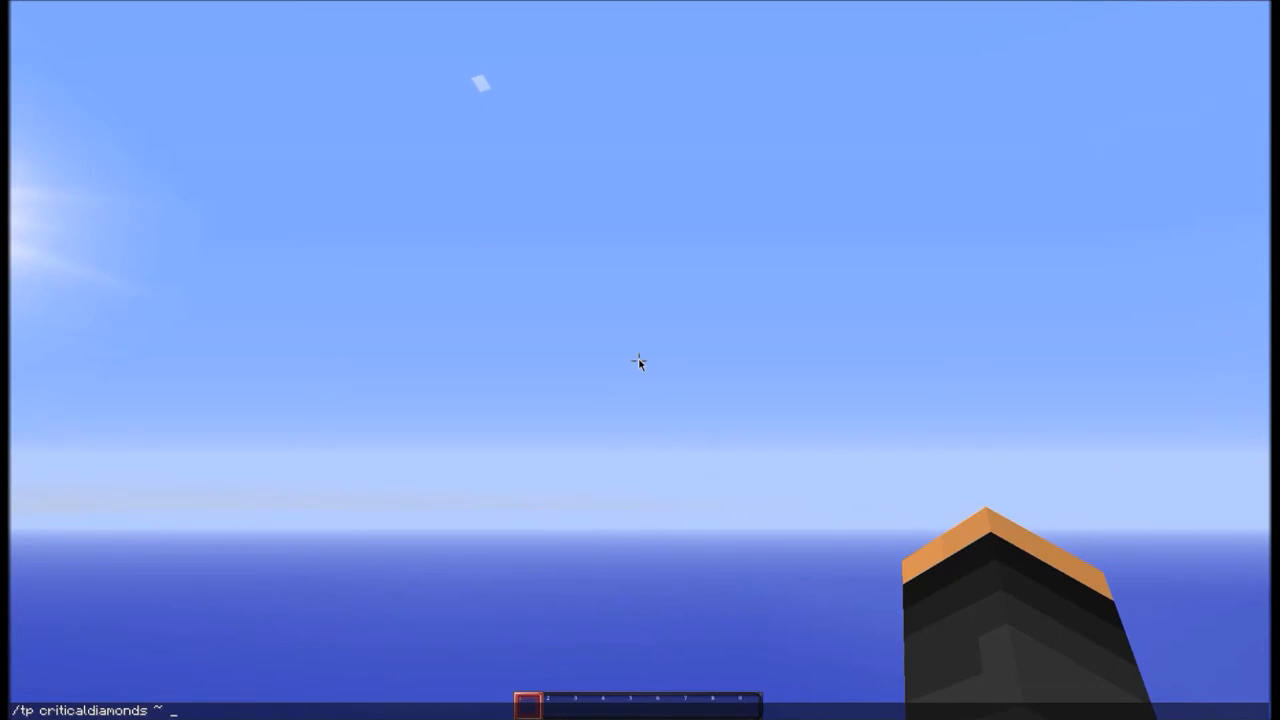
pyautogui.write('50')
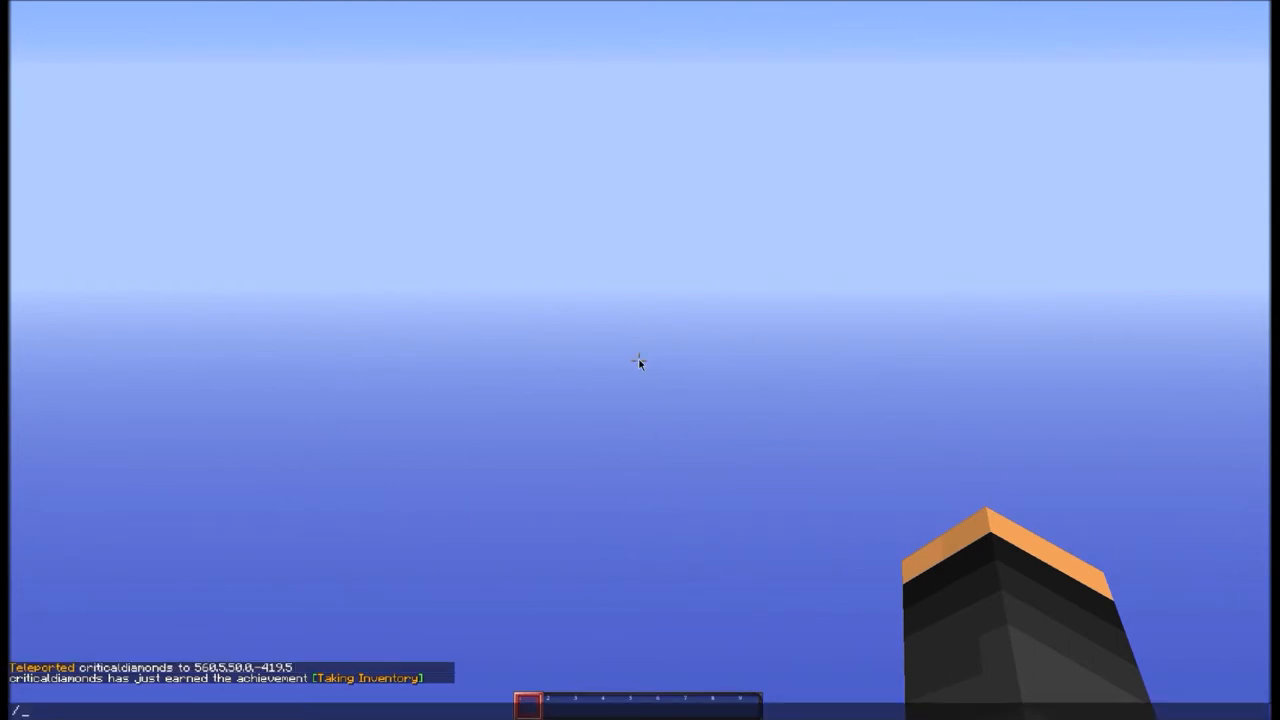
# Run /setblock ~ ~ ~ stone to place a stone block at the player's position.
pyautogui.write('setbl')
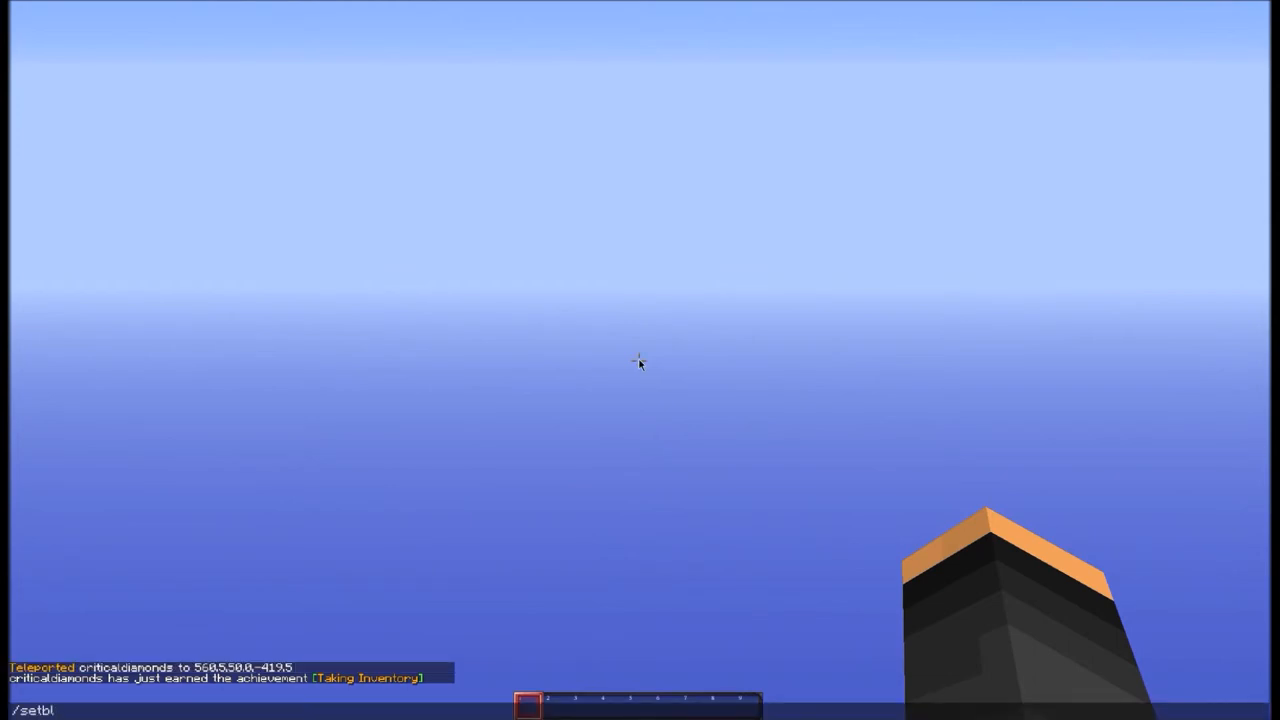
pyautogui.write('ock')
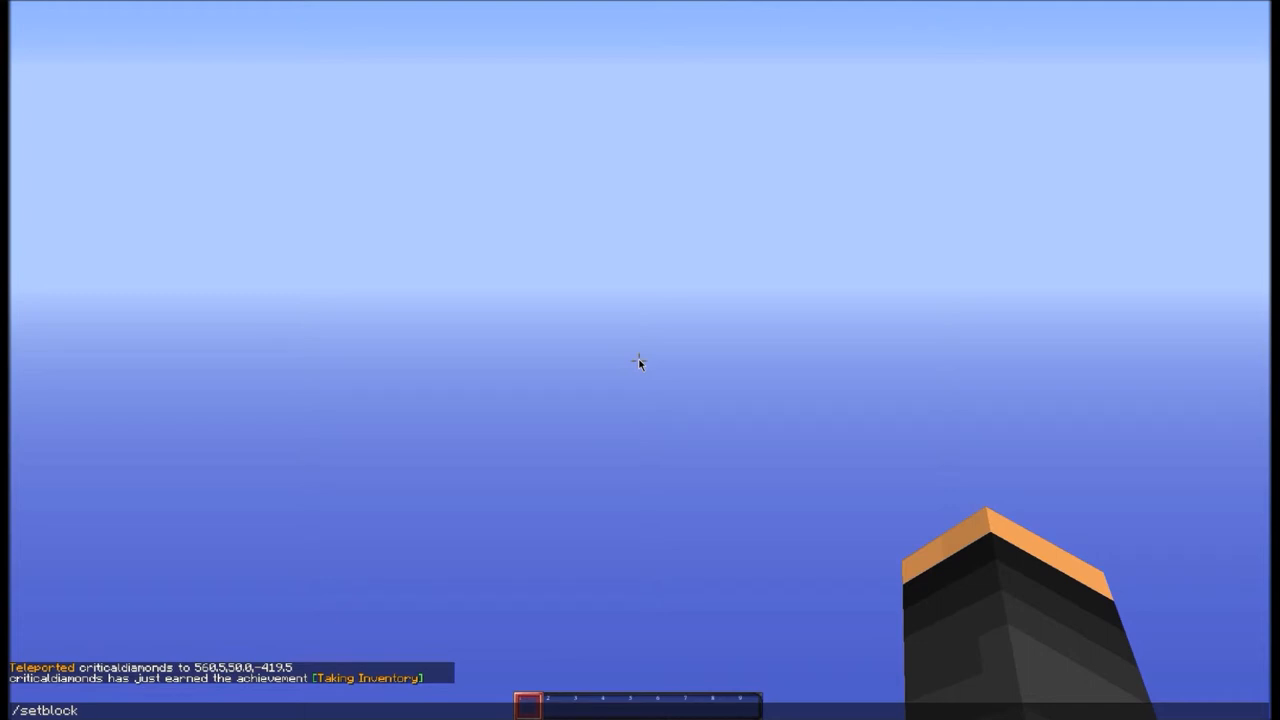
pyautogui.press('space')
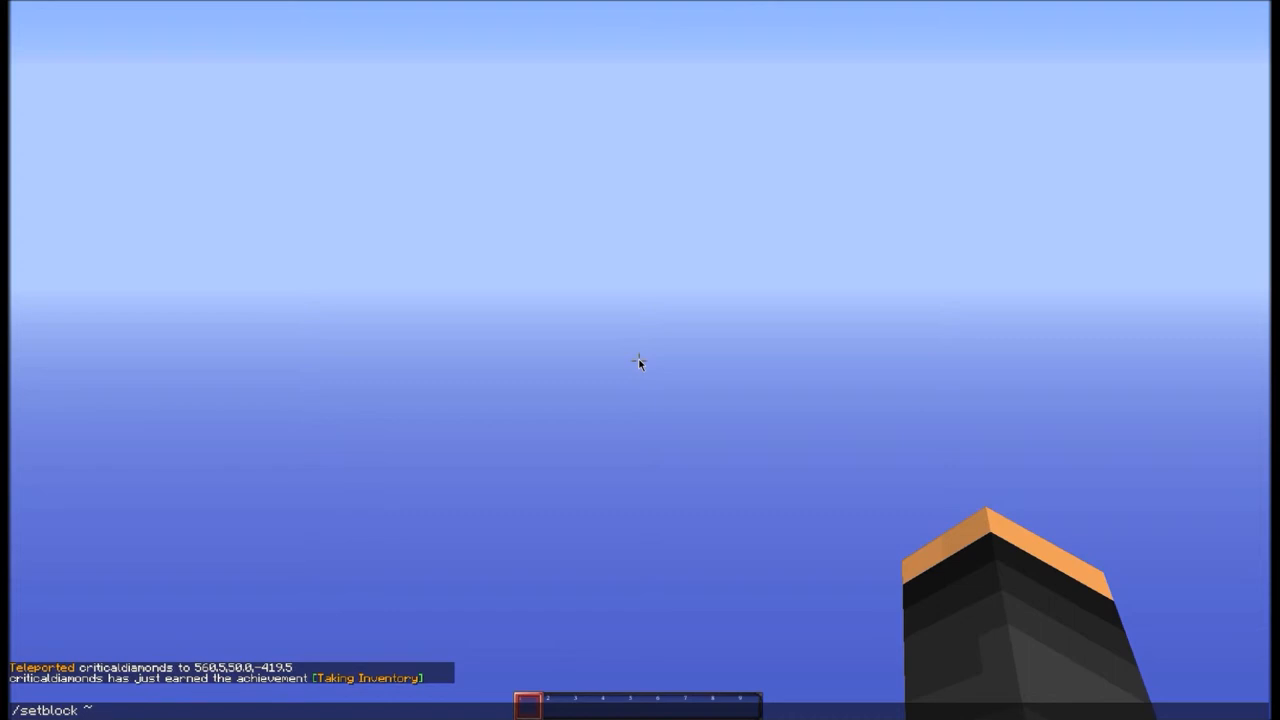
pyautogui.write('~')
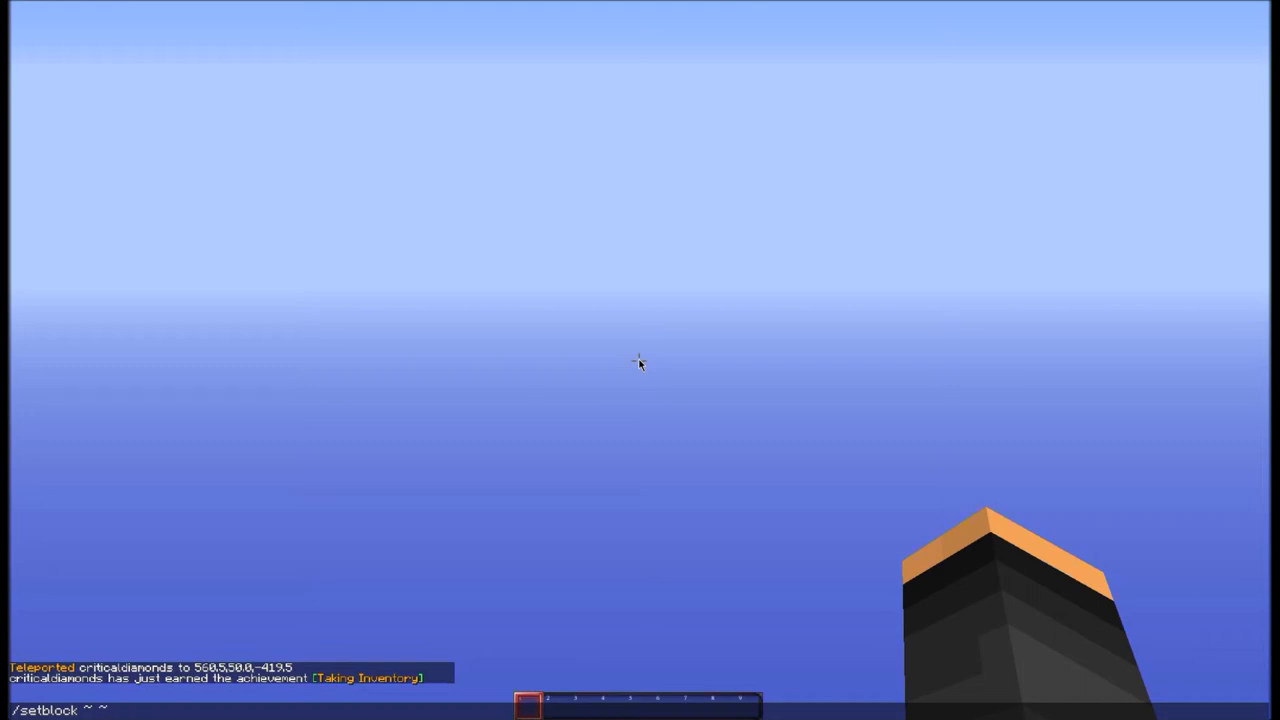
pyautogui.write('~')
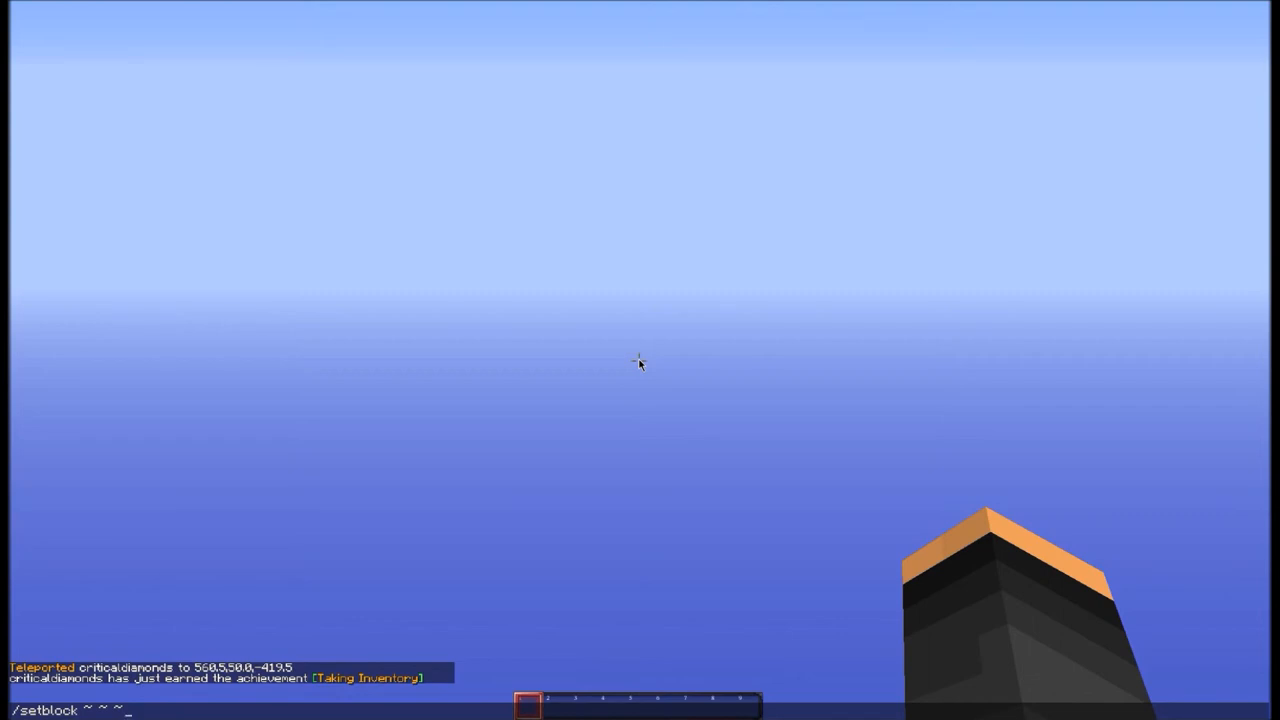
pyautogui.write('s')
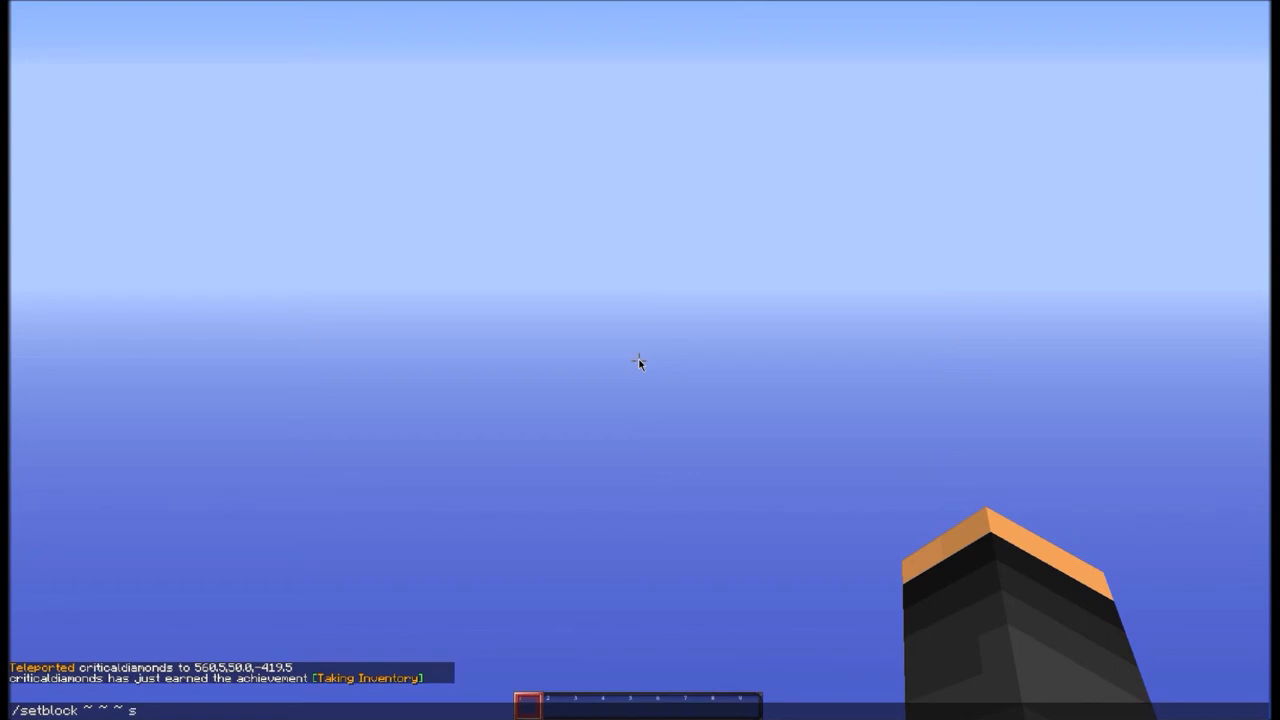
pyautogui.write('ton')
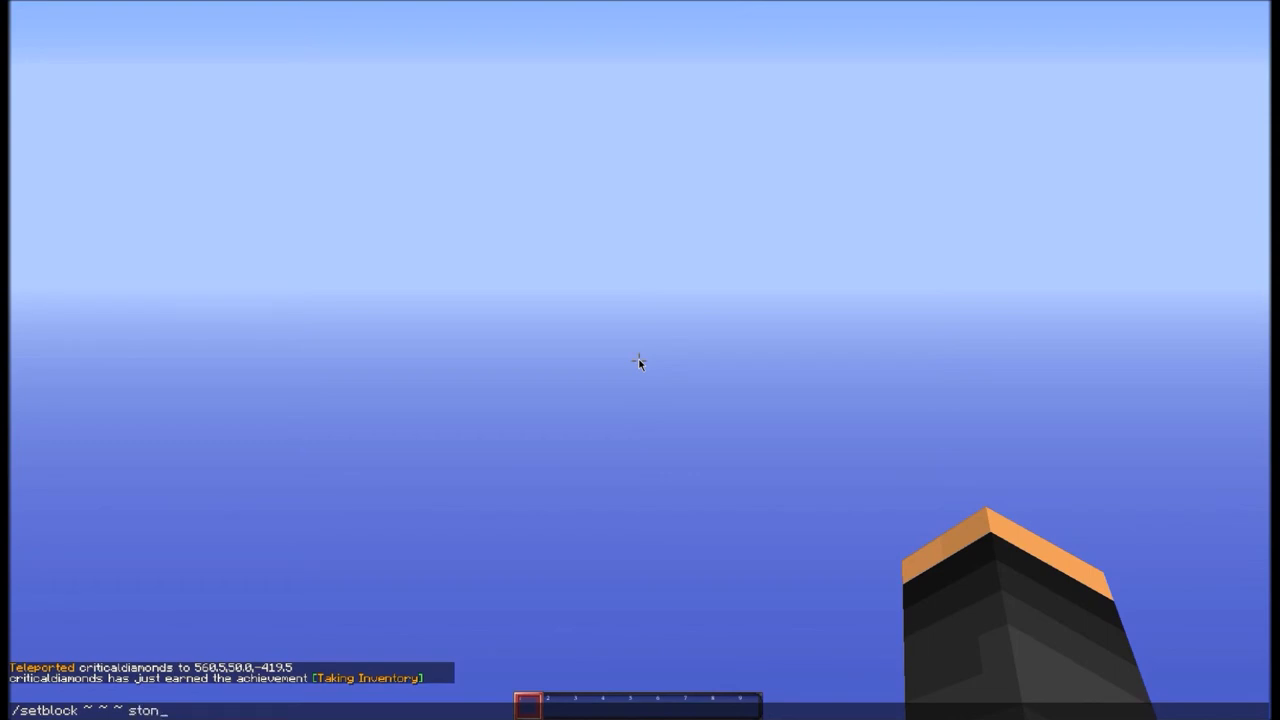
pyautogui.press('enter')
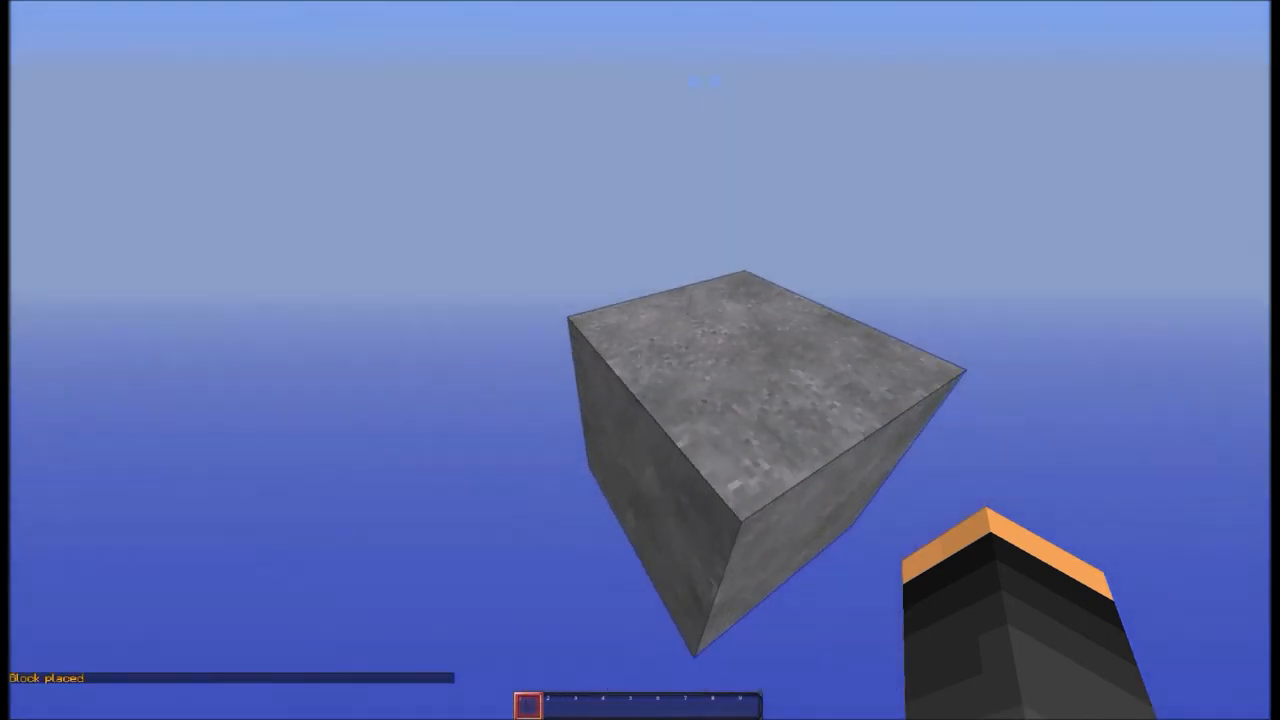